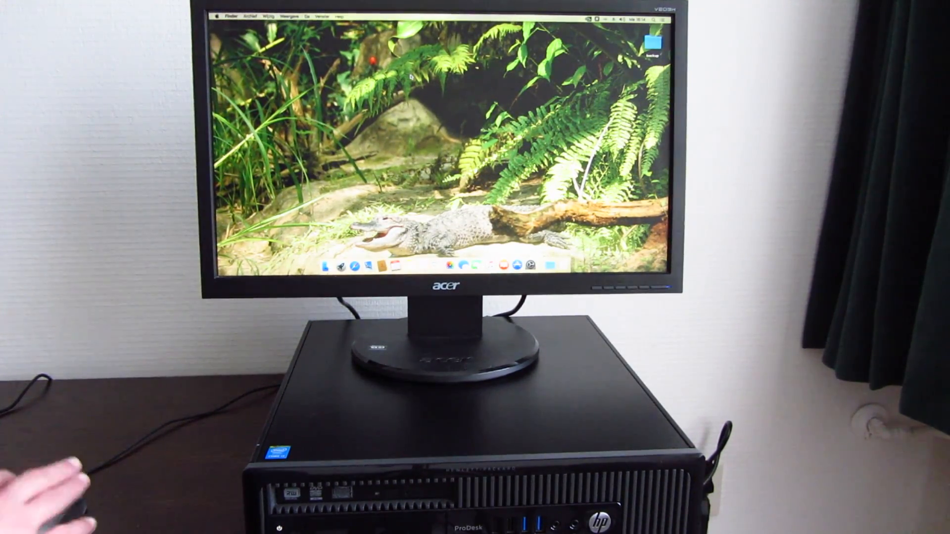
# Check About This Mac, then launch MultiBeast and show its Quick Start presets
pyautogui.click(217, 16)
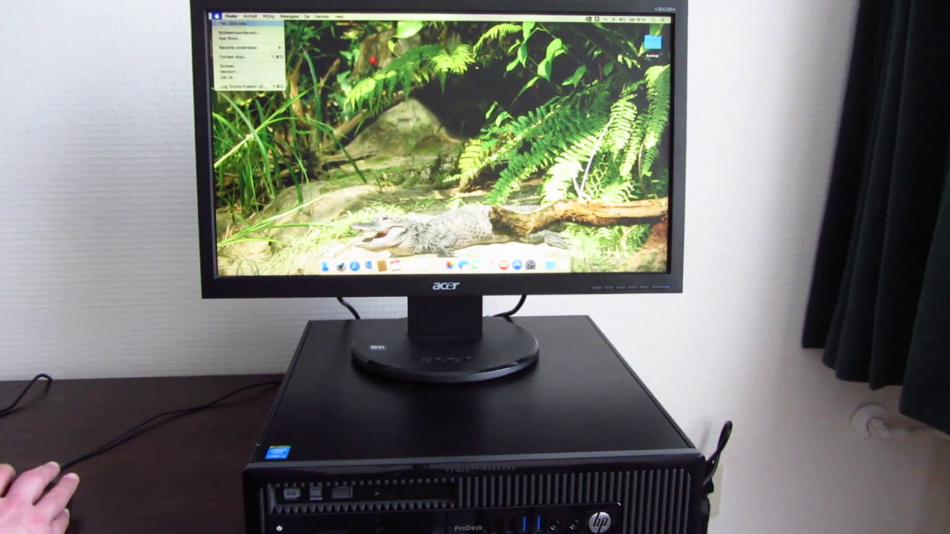
pyautogui.click(230, 24)
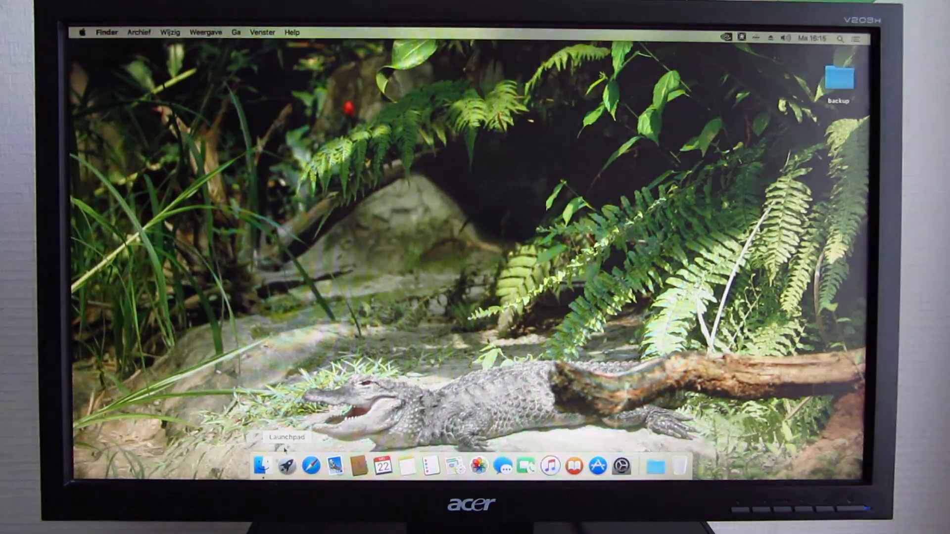
pyautogui.moveTo(280, 363)
pyautogui.write('multiBeast')
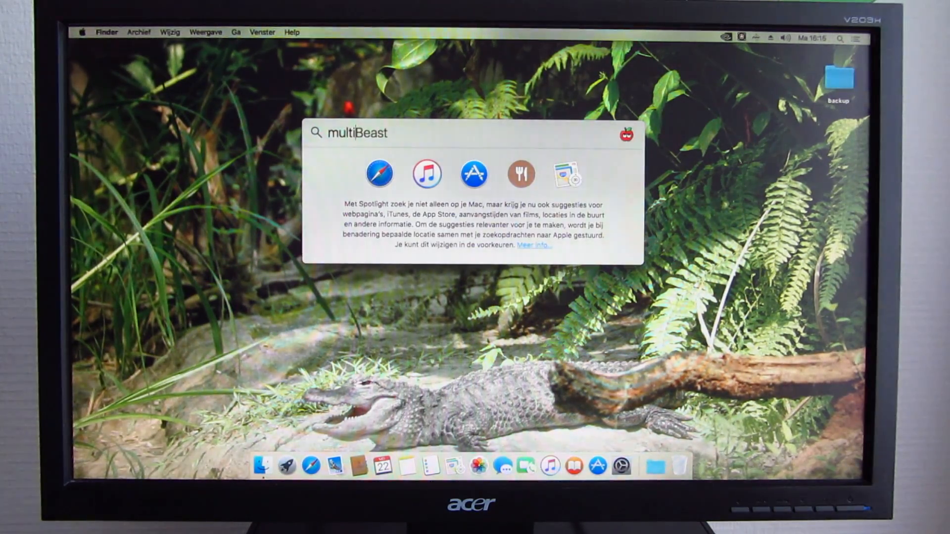
pyautogui.press('Return')
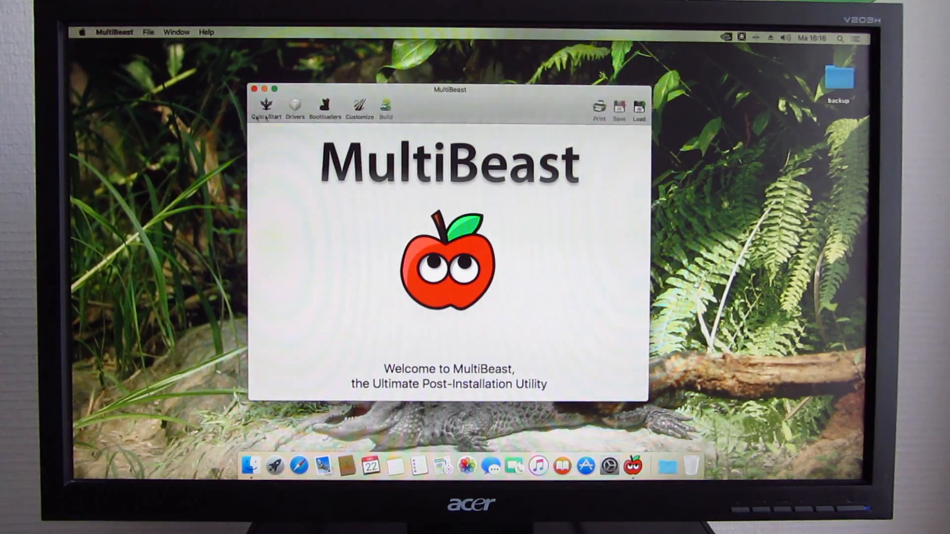
pyautogui.click(266, 106)
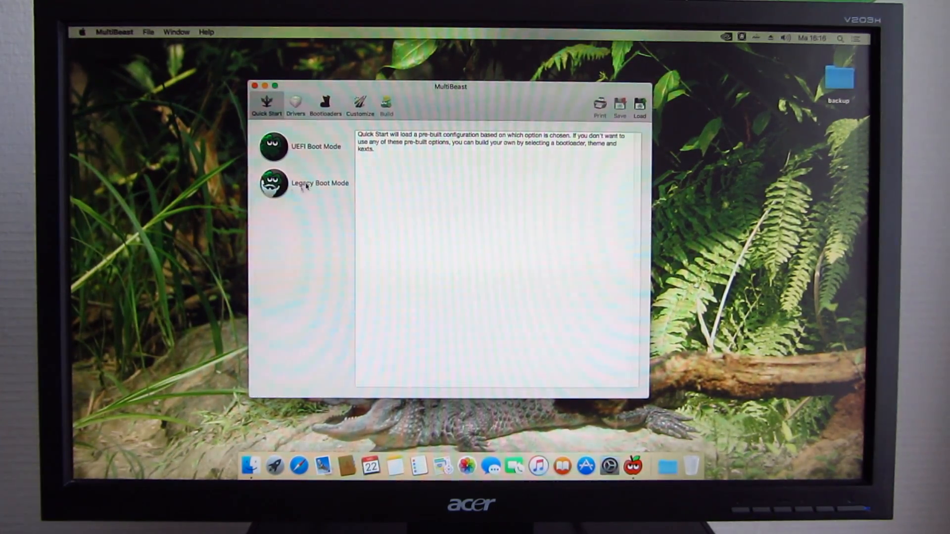
# Select the UEFI Boot Mode preset: Clover UEFI bootloader, FakeSMC and iMac 14,2
pyautogui.click(273, 148)
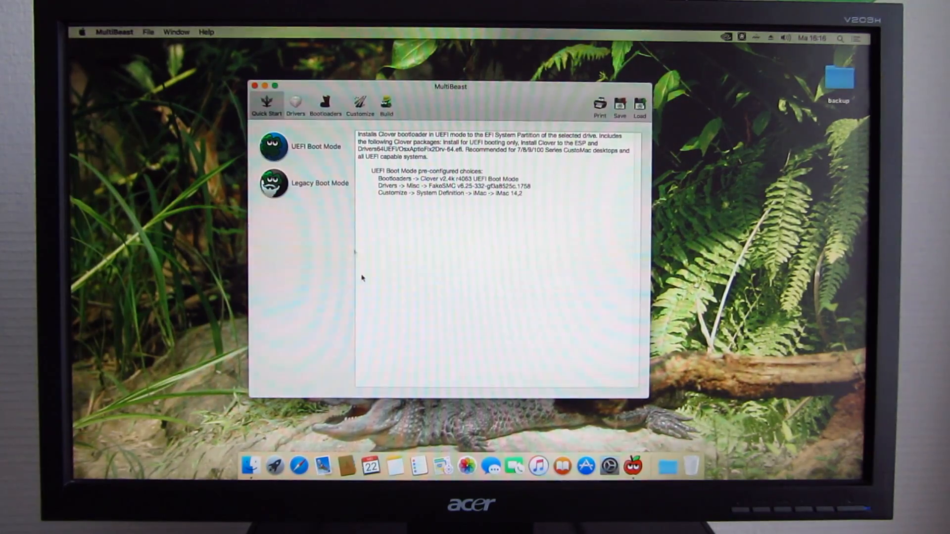
pyautogui.moveTo(424, 274)
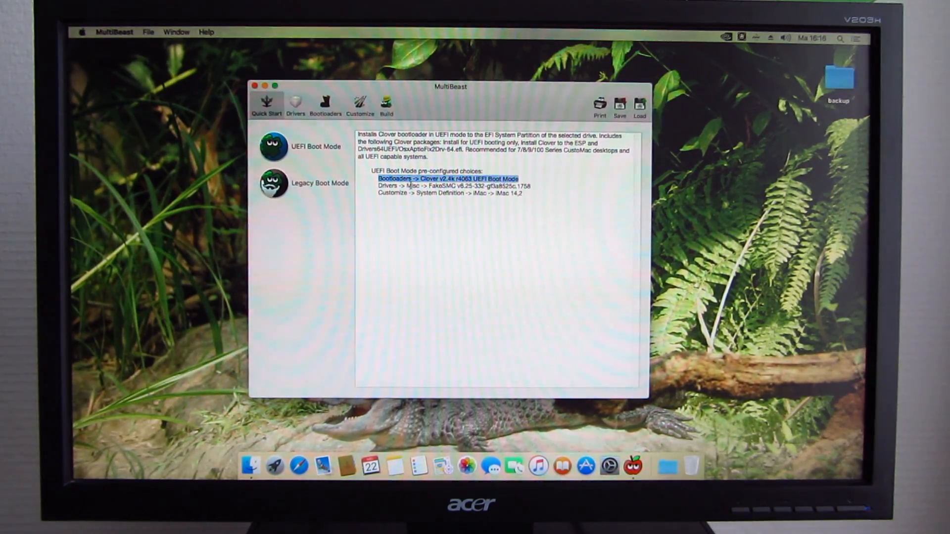
pyautogui.click(453, 185)
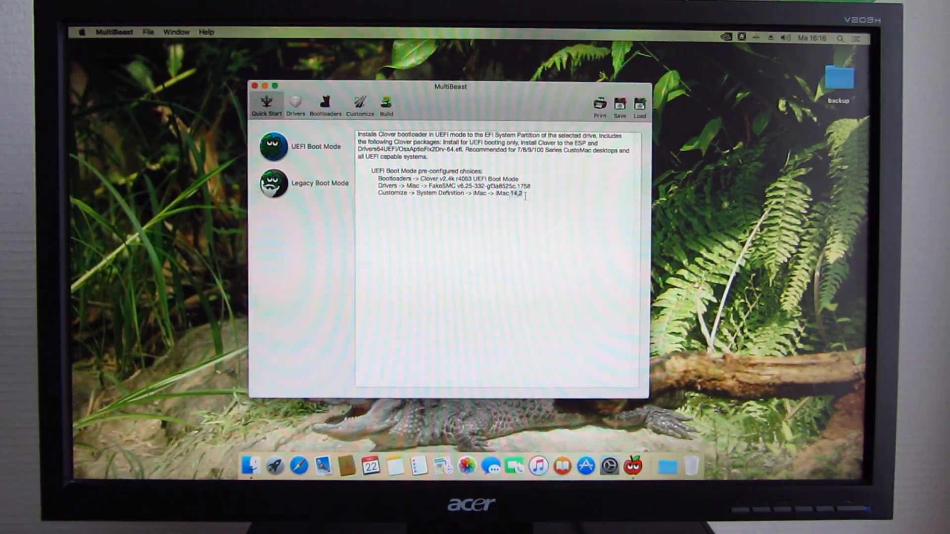
# Browse the Audio, Disk and Misc drivers and enable the RealtekRTL8111 v2.2.1 Ethernet driver
pyautogui.click(296, 102)
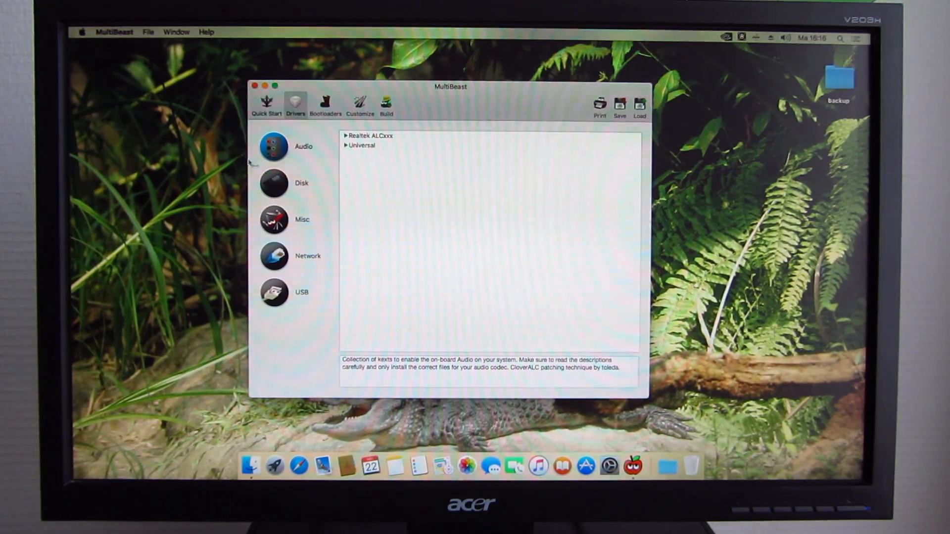
pyautogui.click(274, 183)
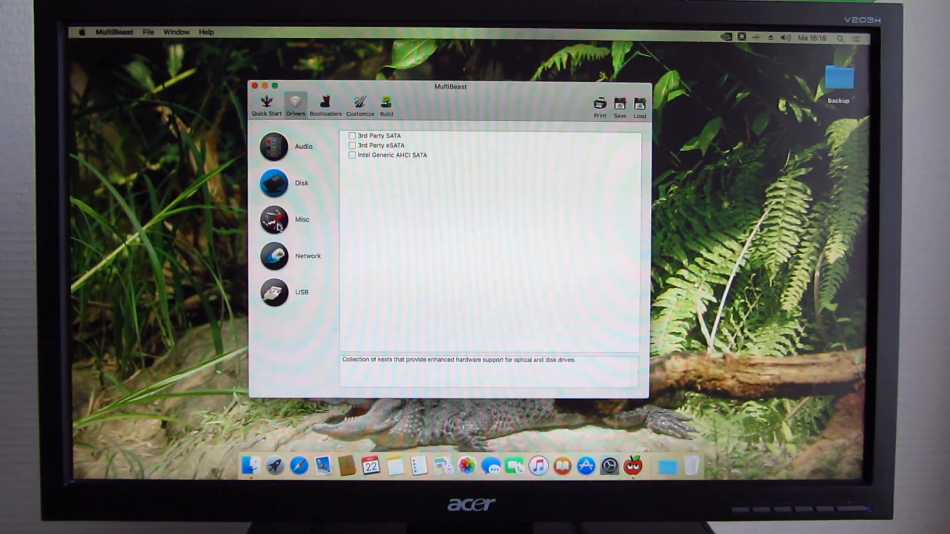
pyautogui.click(301, 145)
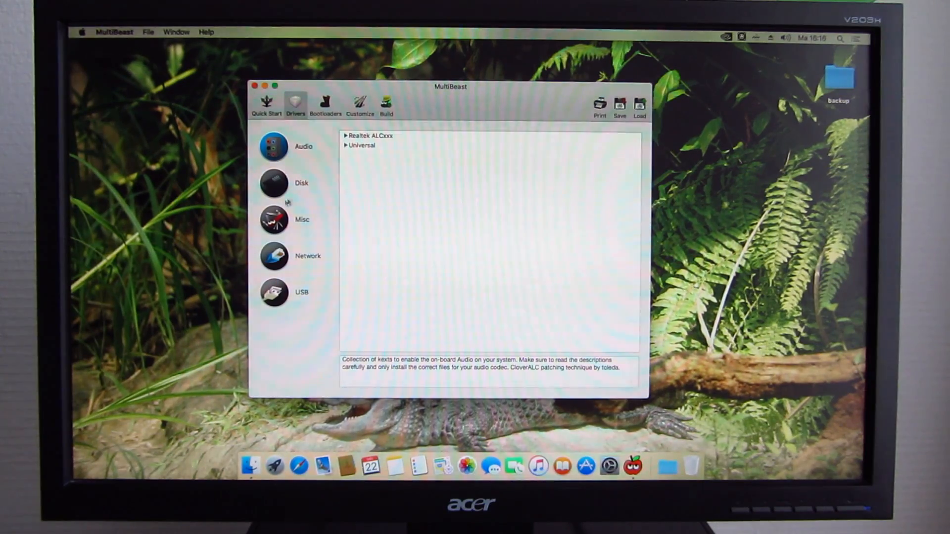
pyautogui.click(274, 219)
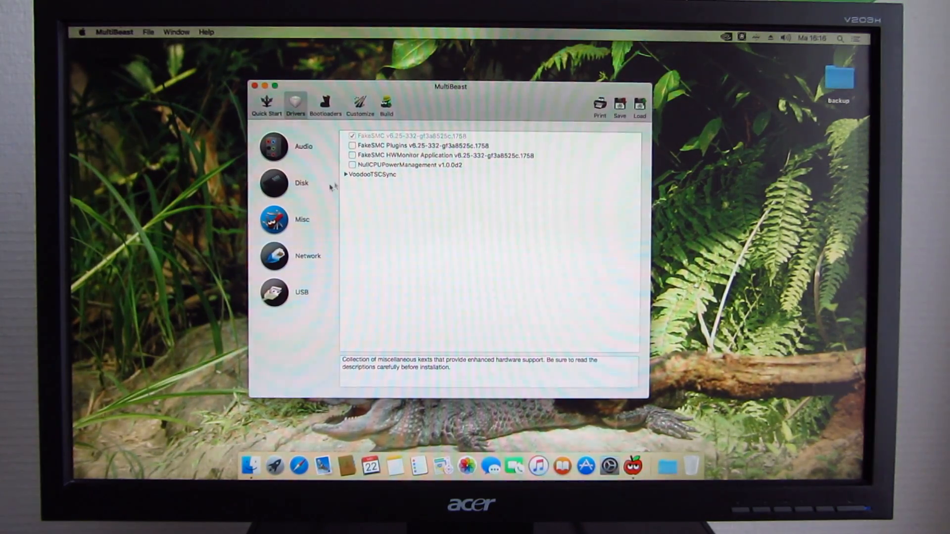
pyautogui.click(307, 255)
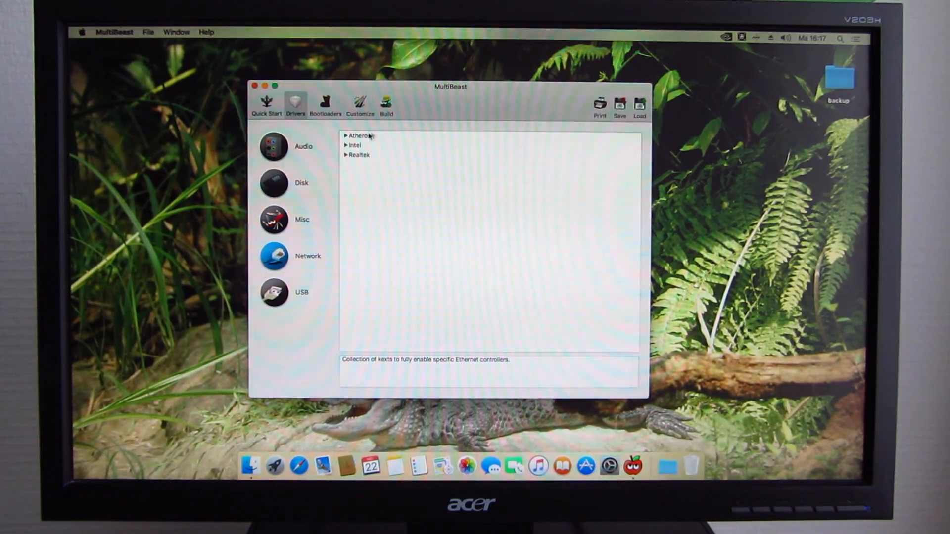
pyautogui.click(347, 155)
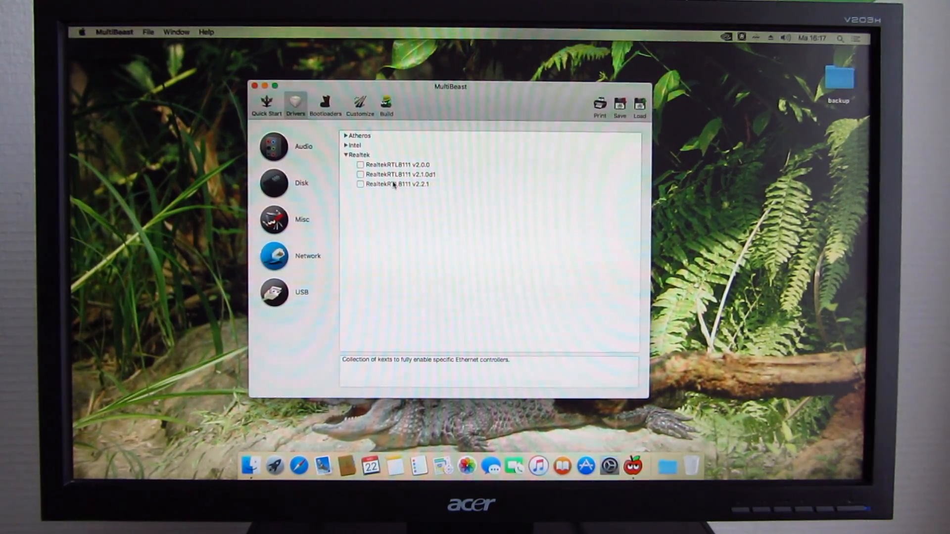
pyautogui.click(359, 184)
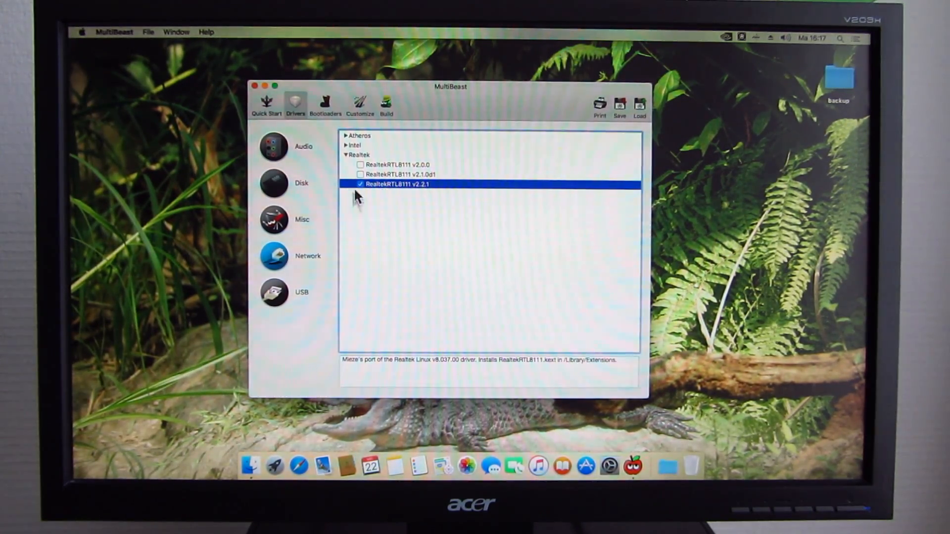
# Enable 7/8/9 Series USB Support and bring up the Customize options
pyautogui.click(274, 292)
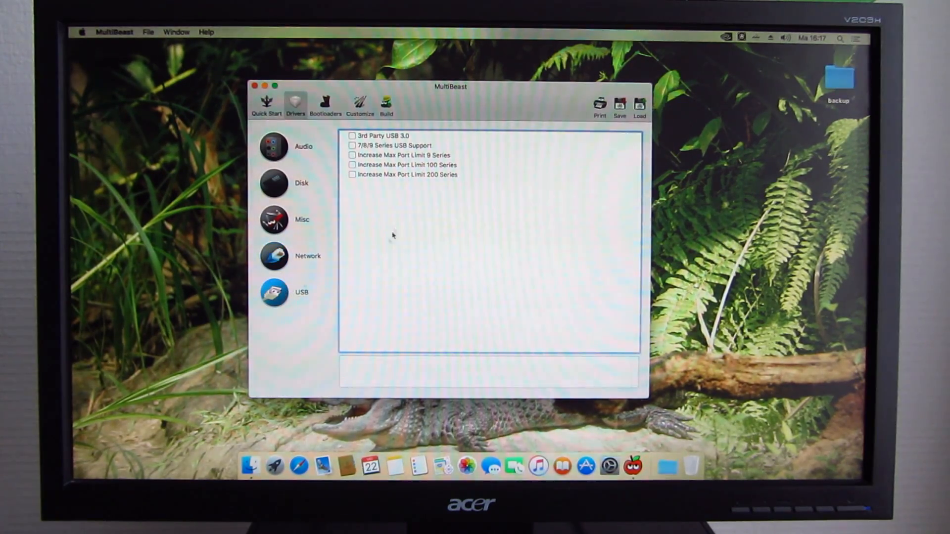
pyautogui.click(396, 146)
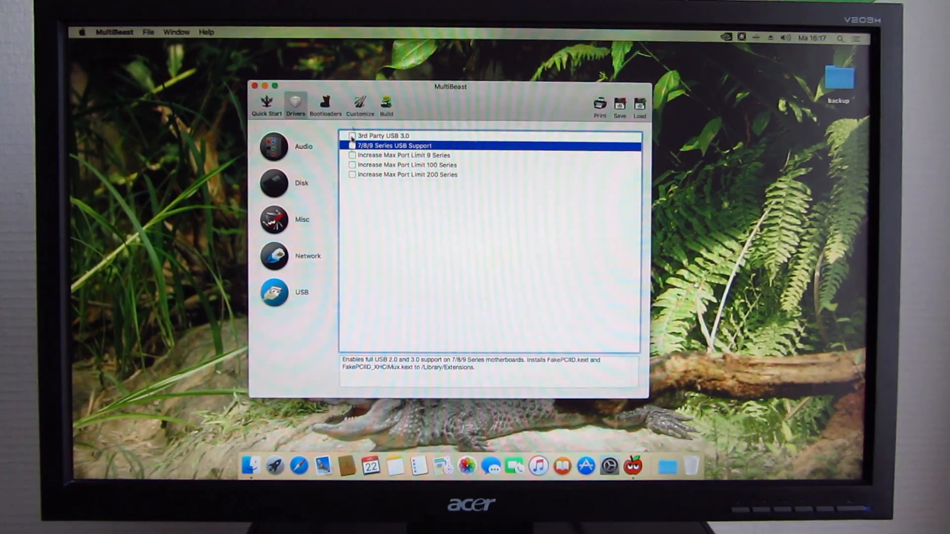
pyautogui.click(360, 101)
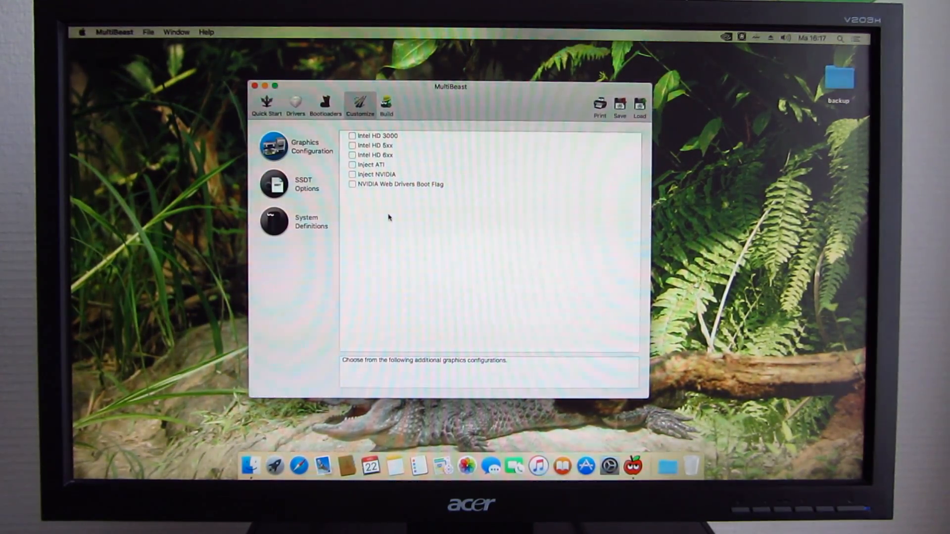
pyautogui.moveTo(372, 201)
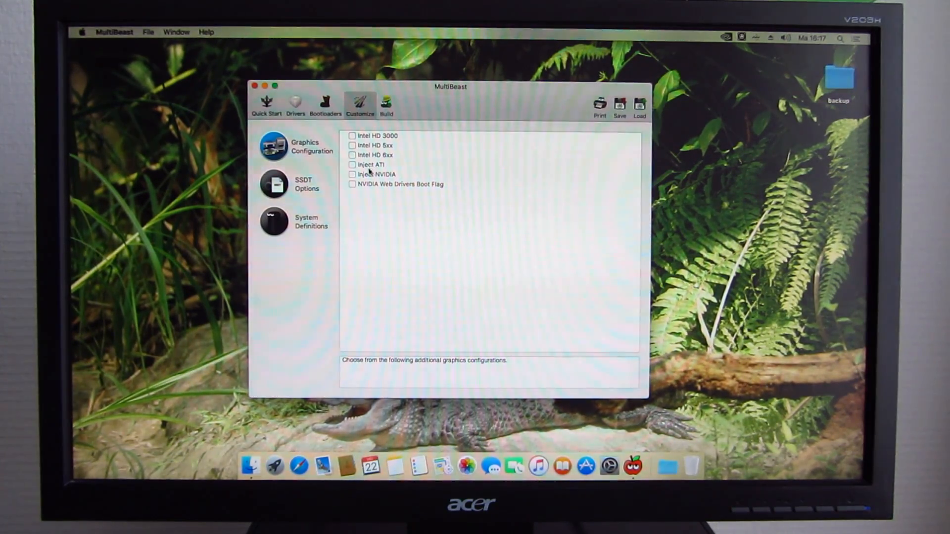
pyautogui.click(352, 164)
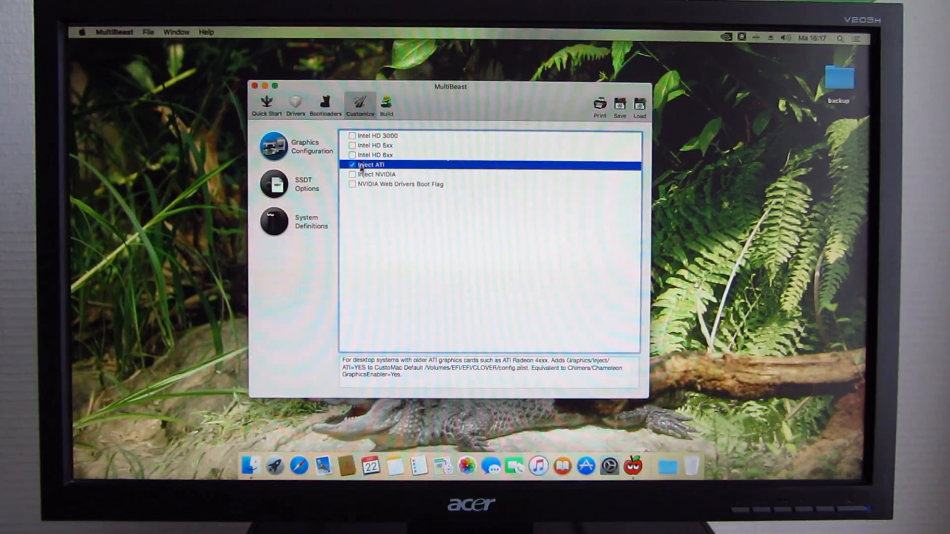
pyautogui.click(351, 164)
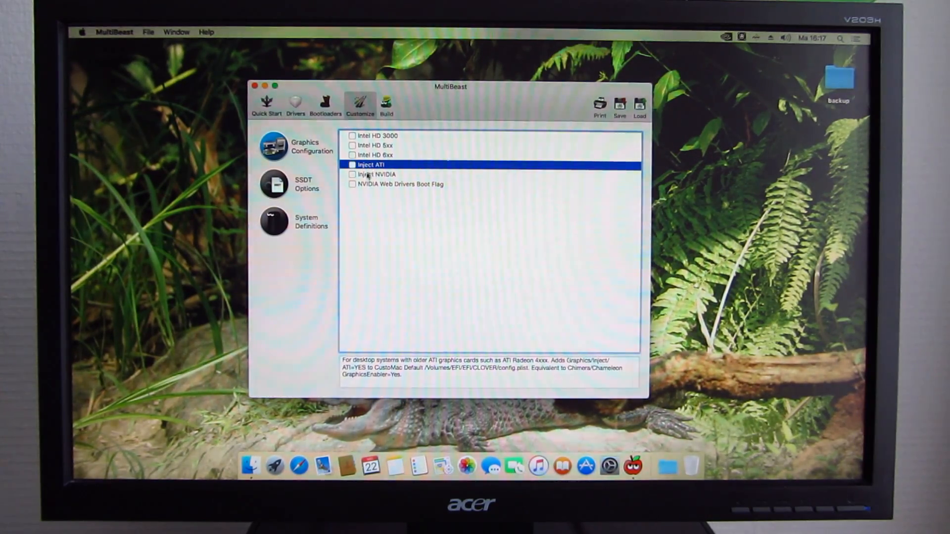
pyautogui.click(353, 174)
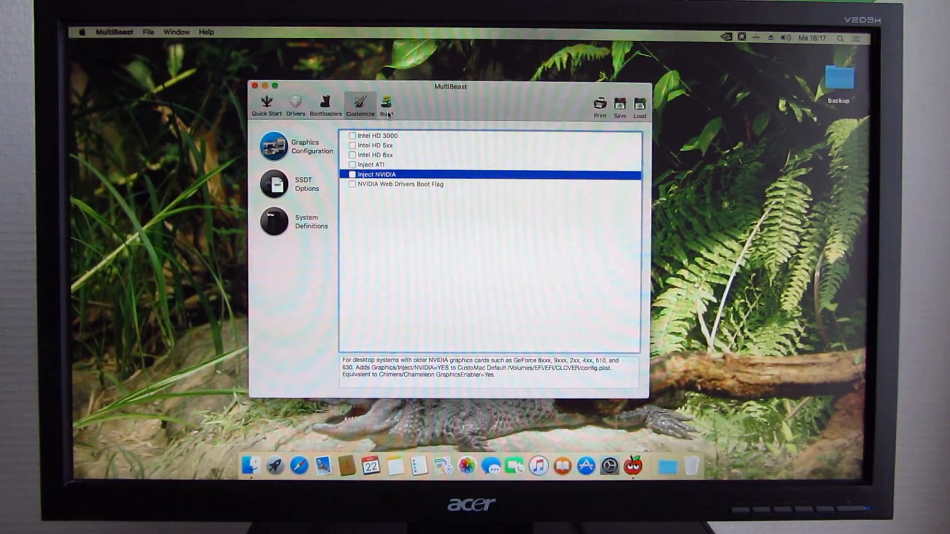
pyautogui.click(386, 103)
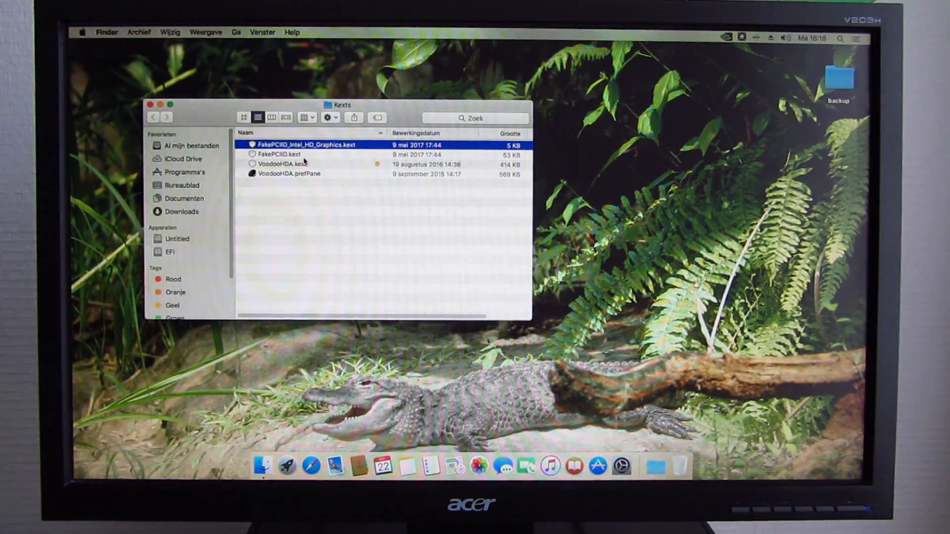
# Shift-select FakePCIID.kext together with FakePCIID_Intel_HD_Graphics.kext in the Kexts folder
pyautogui.click(284, 154)
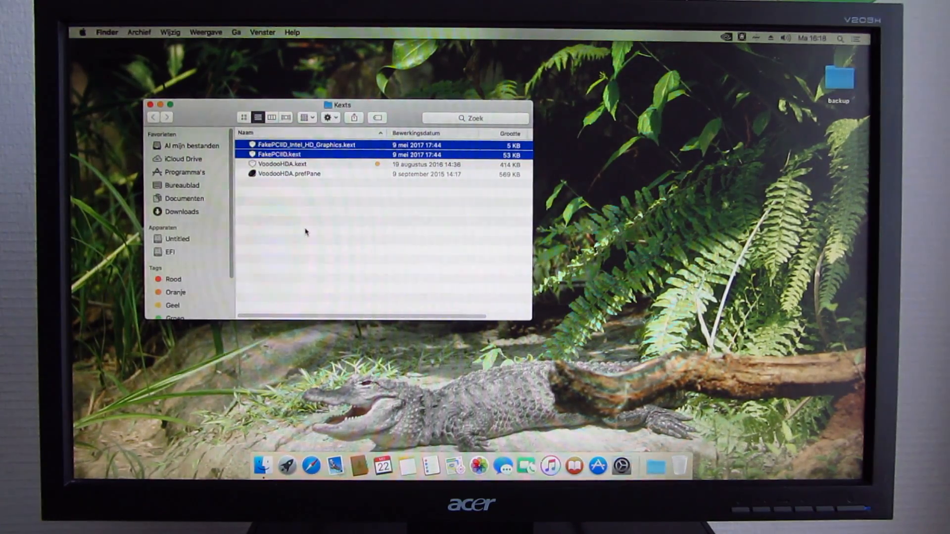
# Search Spotlight for 'clover Configurator' and launch the app
pyautogui.click(843, 39)
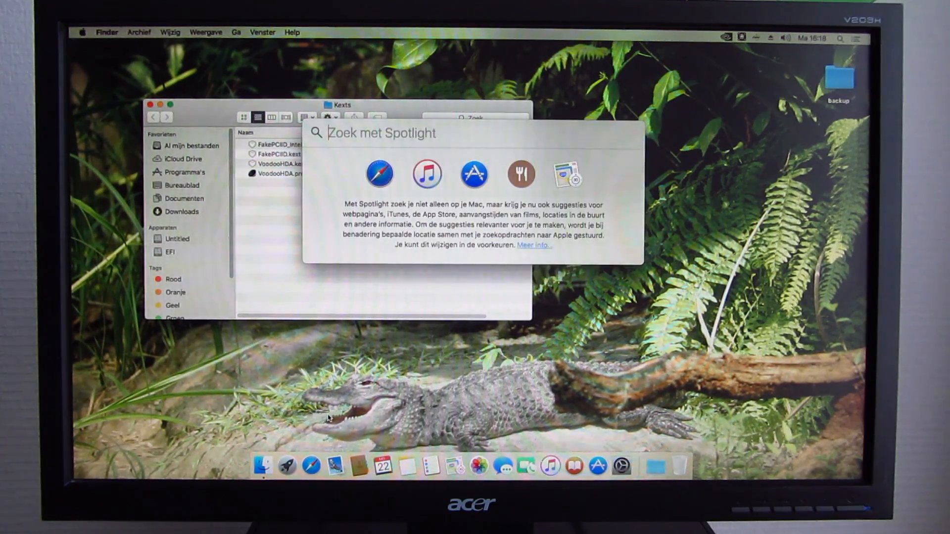
pyautogui.write('clover Configurator')
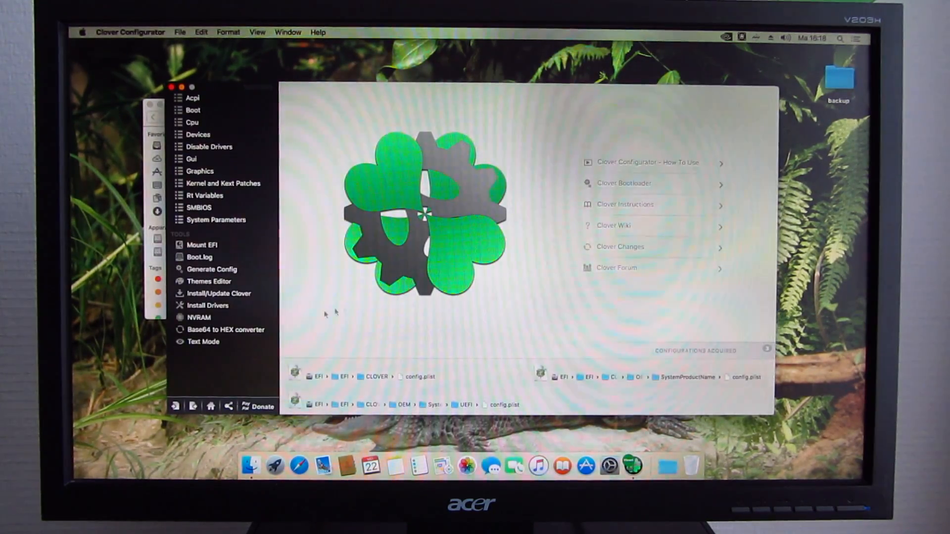
pyautogui.click(202, 245)
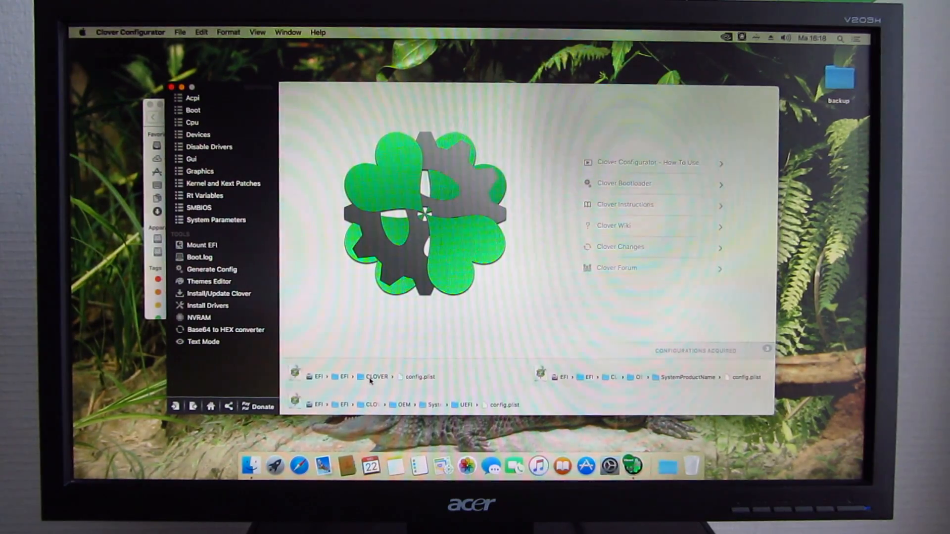
# Open the EFI/CLOVER config.plist on its Acpi pane, then quit Clover Configurator
pyautogui.click(192, 97)
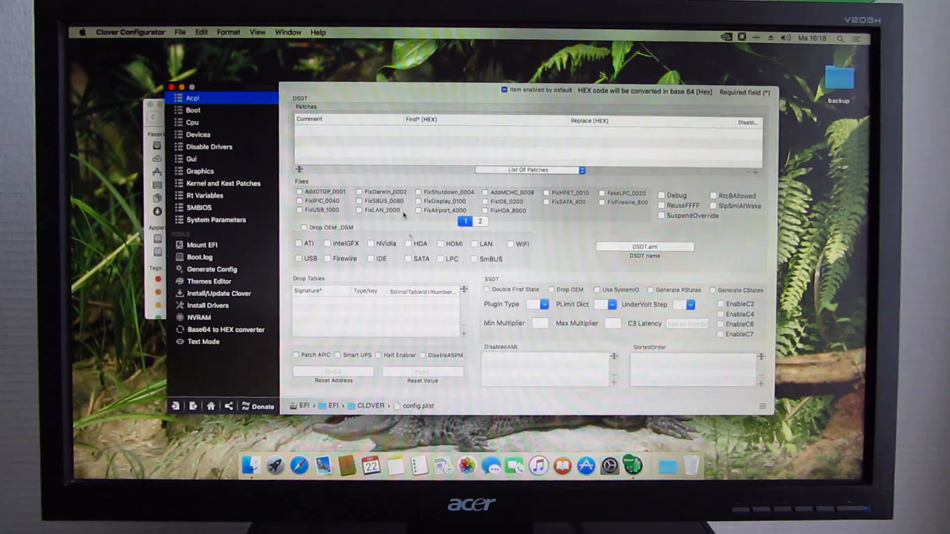
pyautogui.click(198, 134)
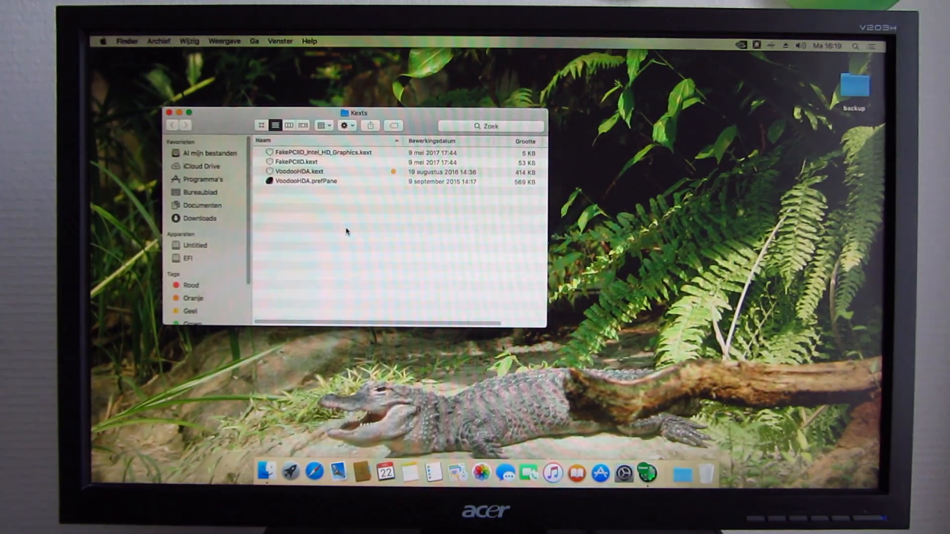
# Select VoodooHDA.prefPane, VoodooHDA.kext and FakePCIID_Intel_HD_Graphics.kext, then start Kext Utility
pyautogui.click(306, 181)
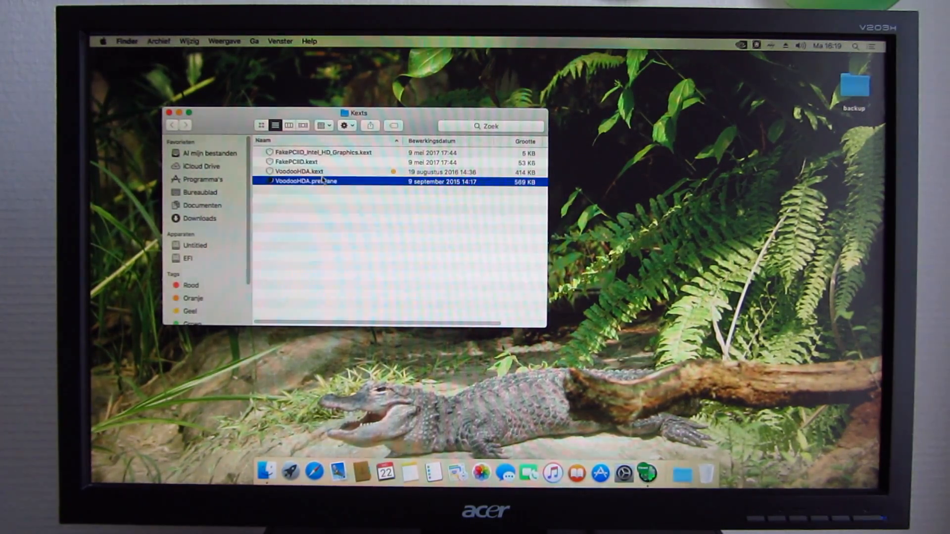
pyautogui.click(300, 171)
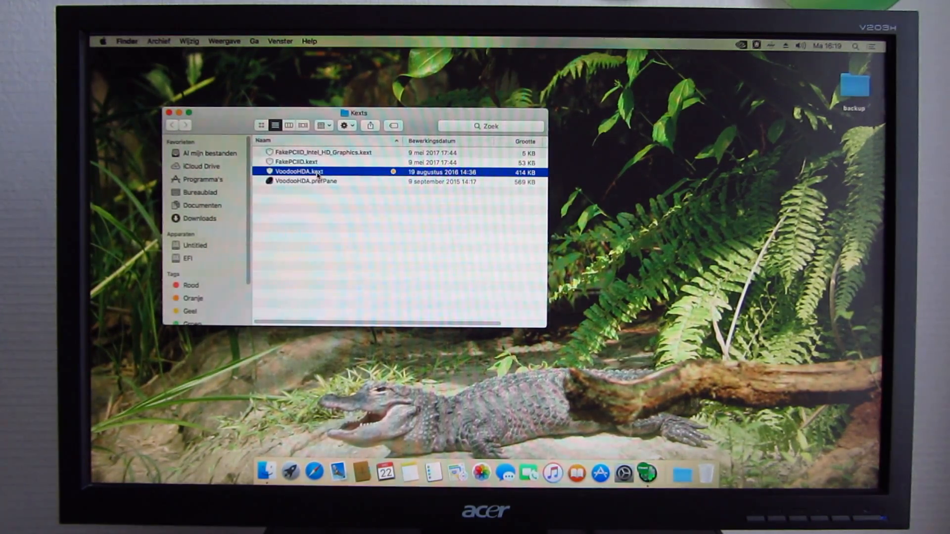
pyautogui.click(332, 152)
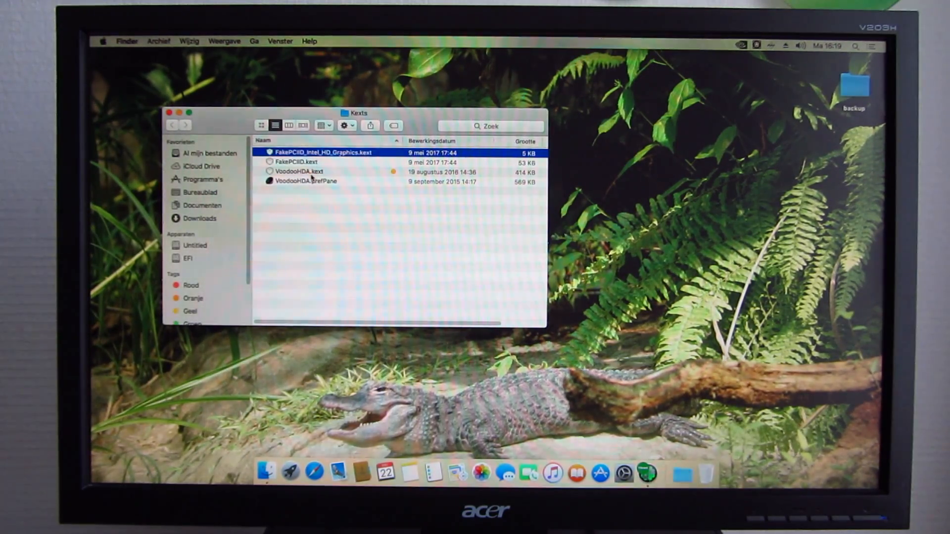
pyautogui.click(300, 172)
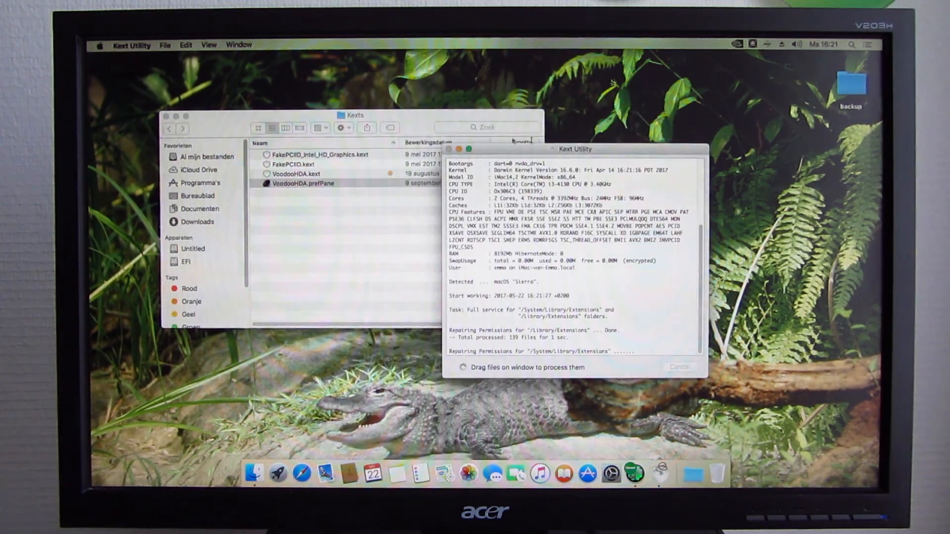
# Position Kext Utility beside Finder and drag the three selected kexts onto it to install
pyautogui.moveTo(573, 148); pyautogui.dragTo(540, 158)
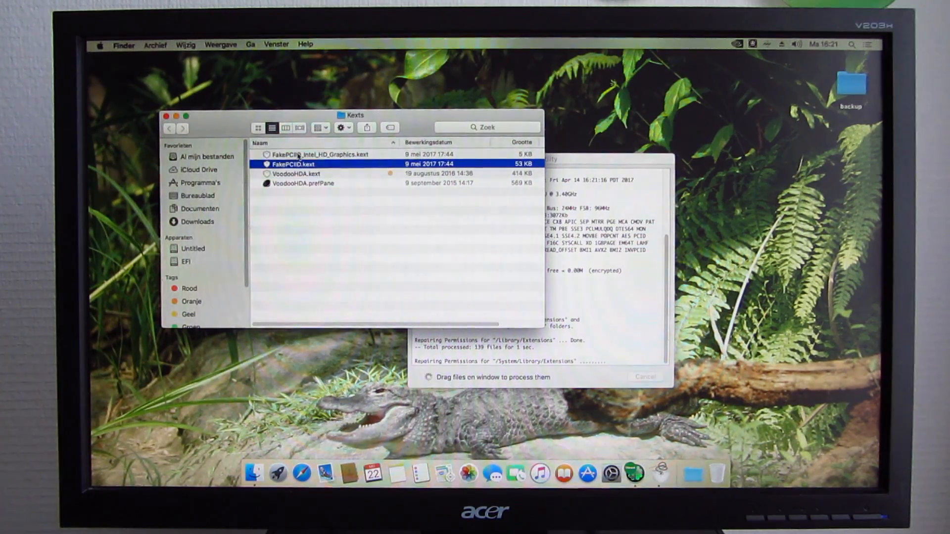
pyautogui.click(298, 174)
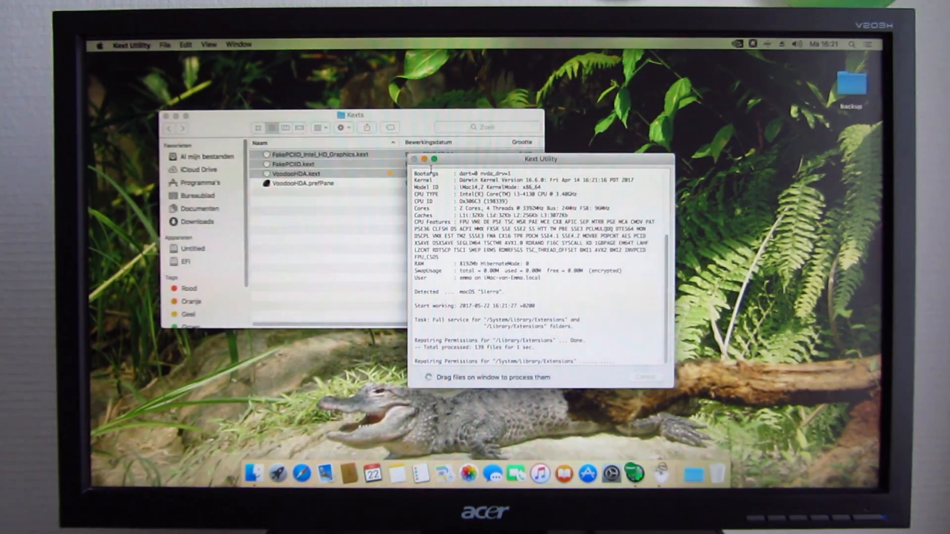
pyautogui.moveTo(539, 159); pyautogui.dragTo(629, 151)
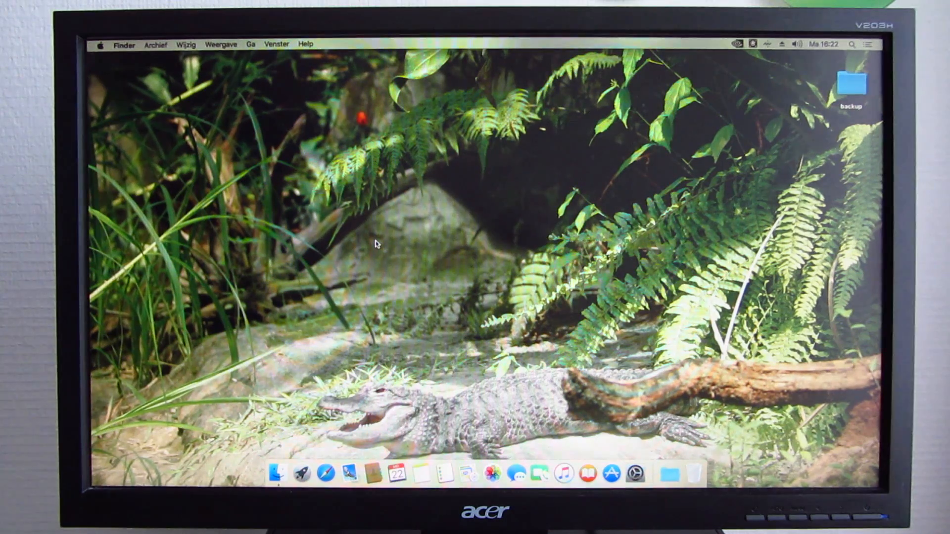
pyautogui.moveTo(449, 161)
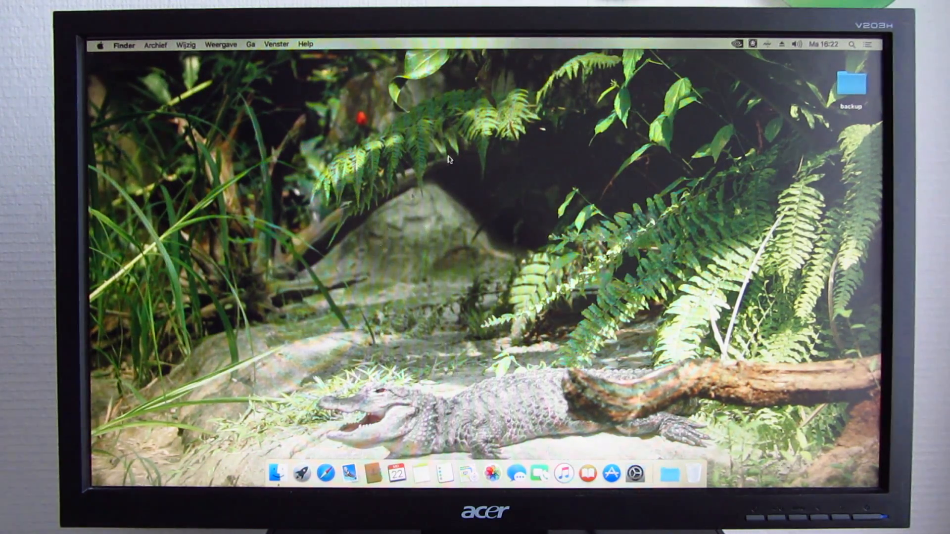
pyautogui.moveTo(517, 485)
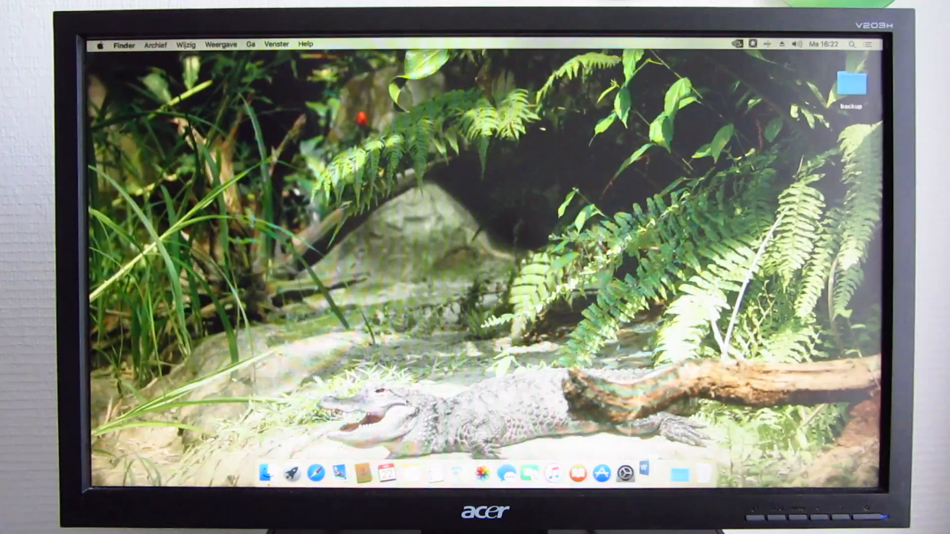
# Launch Word, create a blank document and type the test line 'Fgdxrfg gdrgt d*tdgdrgdrf'
pyautogui.click(644, 471)
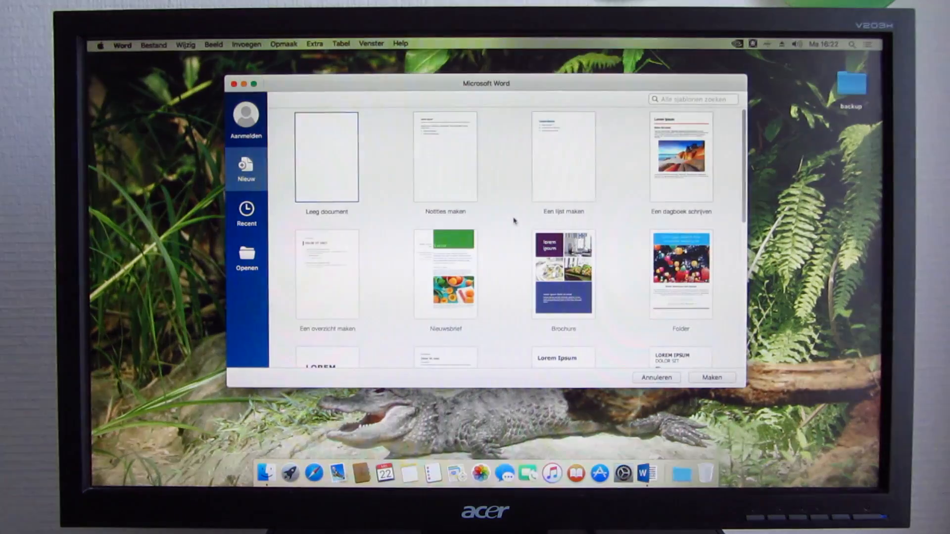
pyautogui.doubleClick(326, 154)
pyautogui.write('Sfsfdsfdsf≈ fd t©≈eser4tefdsdrf')
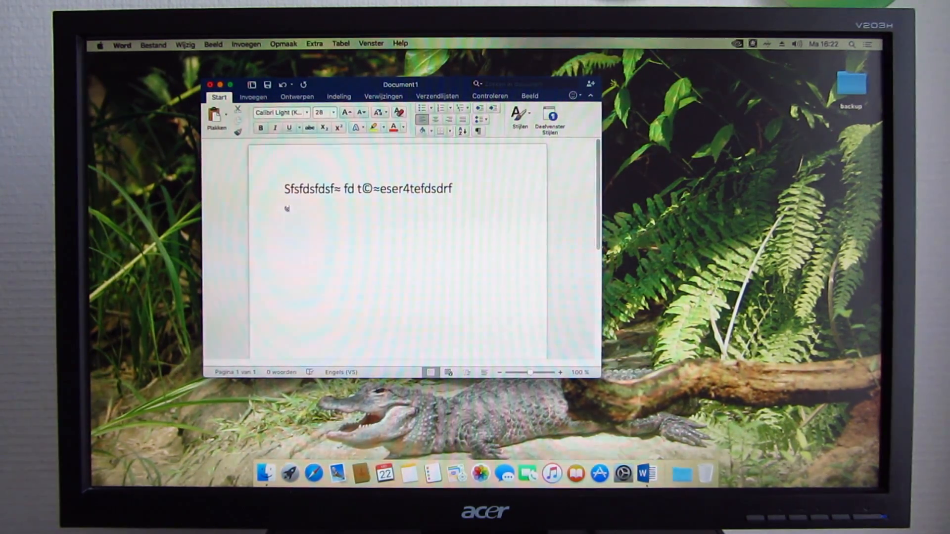
pyautogui.write('Fgdxrfg gdrgt d*tdgdrgdrf')
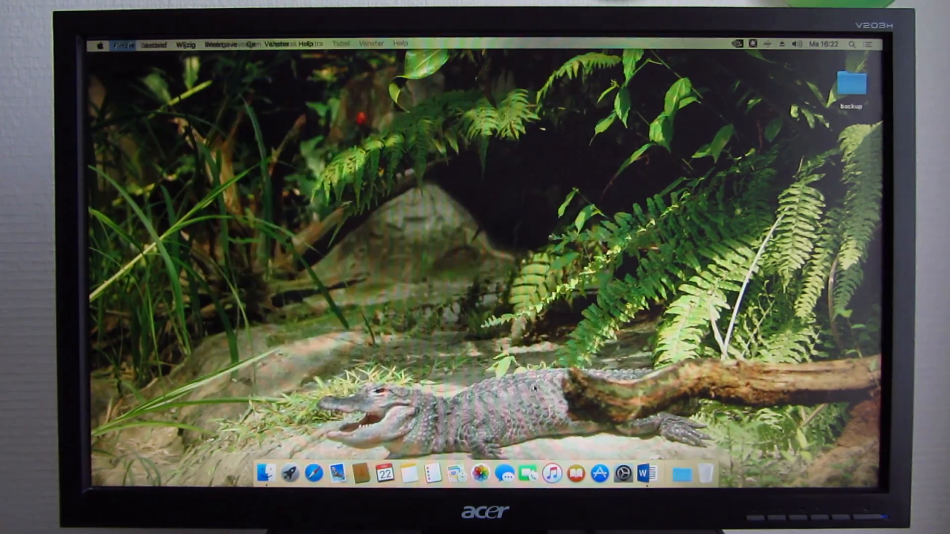
# Launch PowerPoint from the Dock and choose 'PowerPoint gebruiken' past the activation screen
pyautogui.click(295, 475)
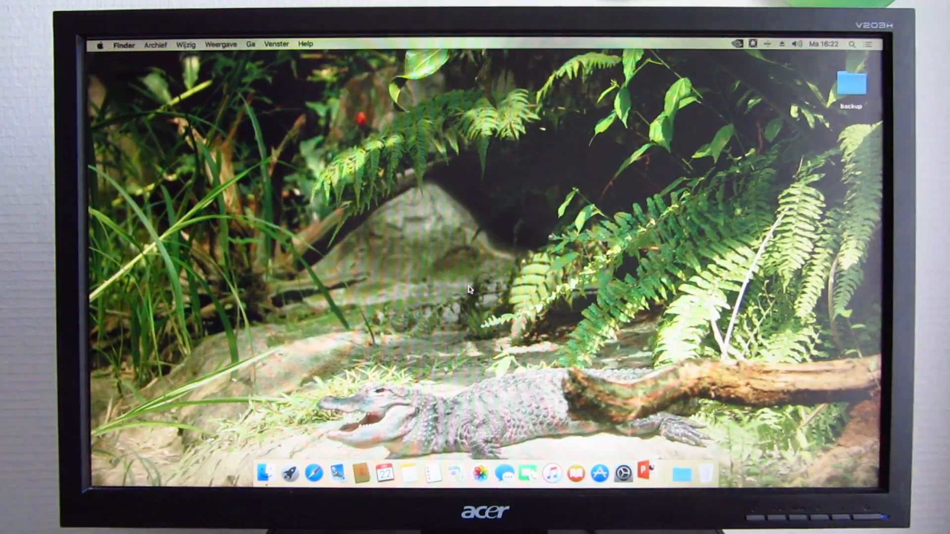
pyautogui.click(644, 474)
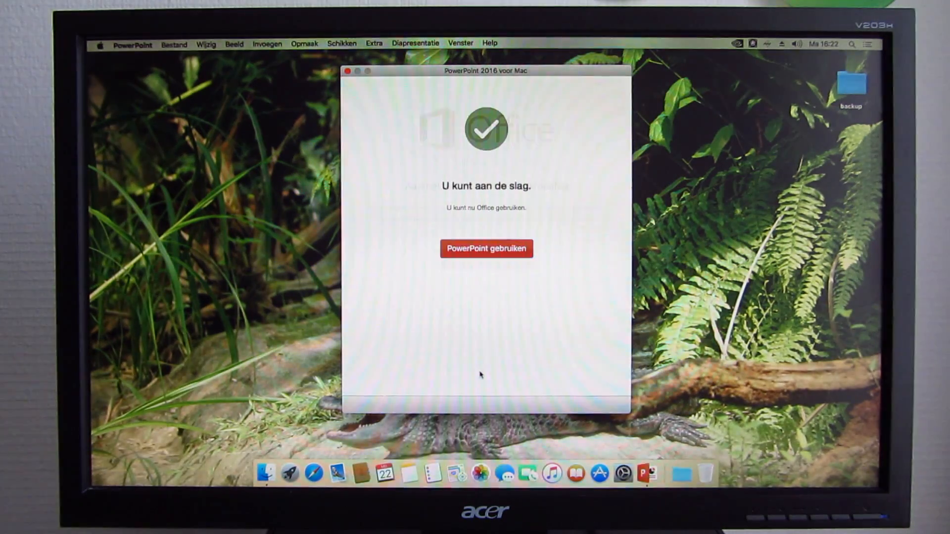
pyautogui.click(486, 248)
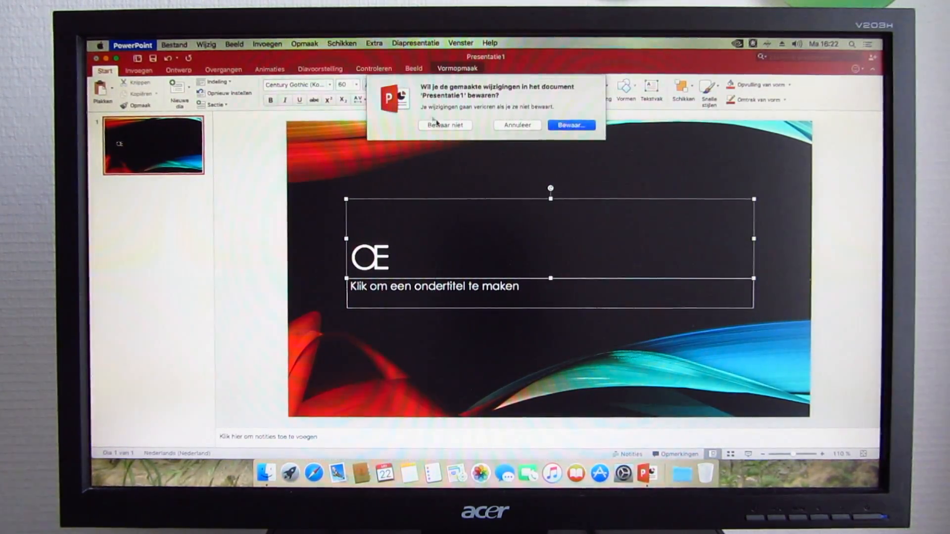
# Choose Bewaar niet to close PowerPoint without saving the presentation
pyautogui.click(444, 124)
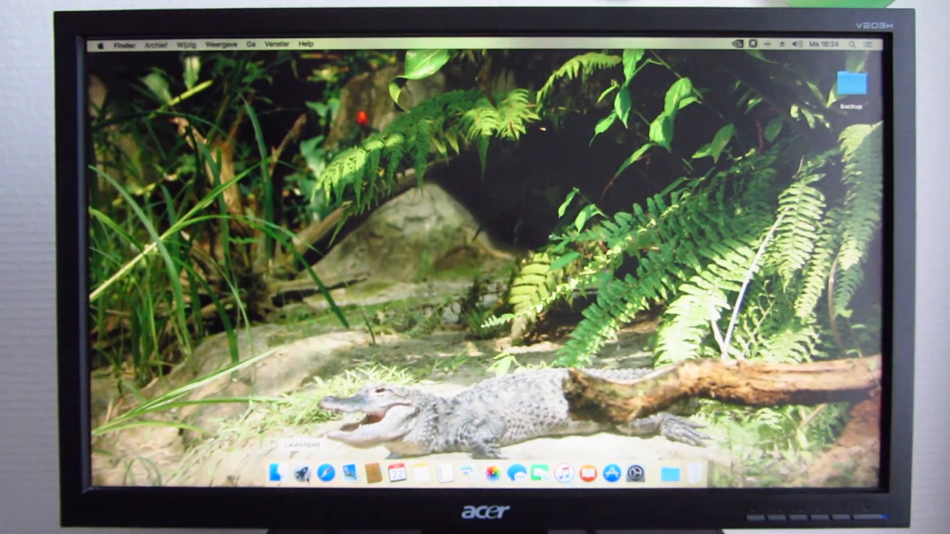
pyautogui.click(278, 473)
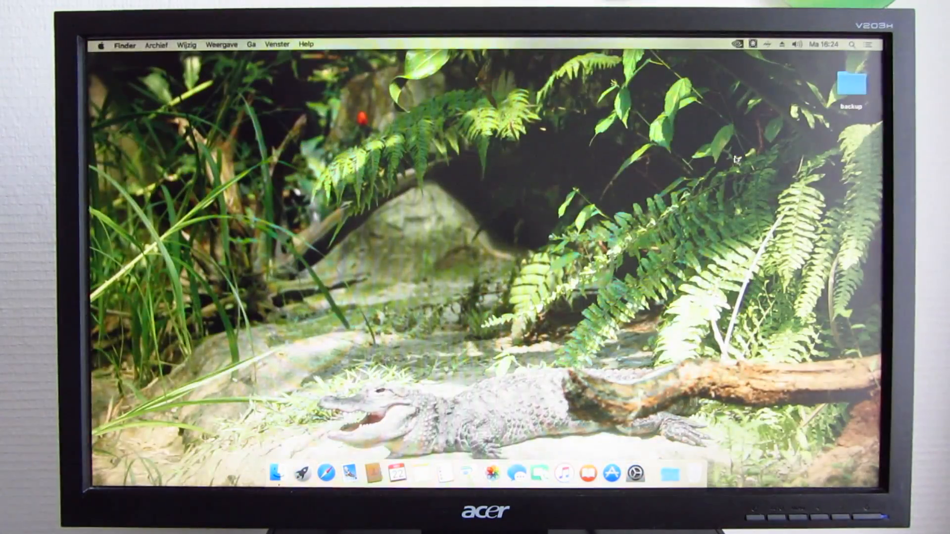
pyautogui.click(753, 44)
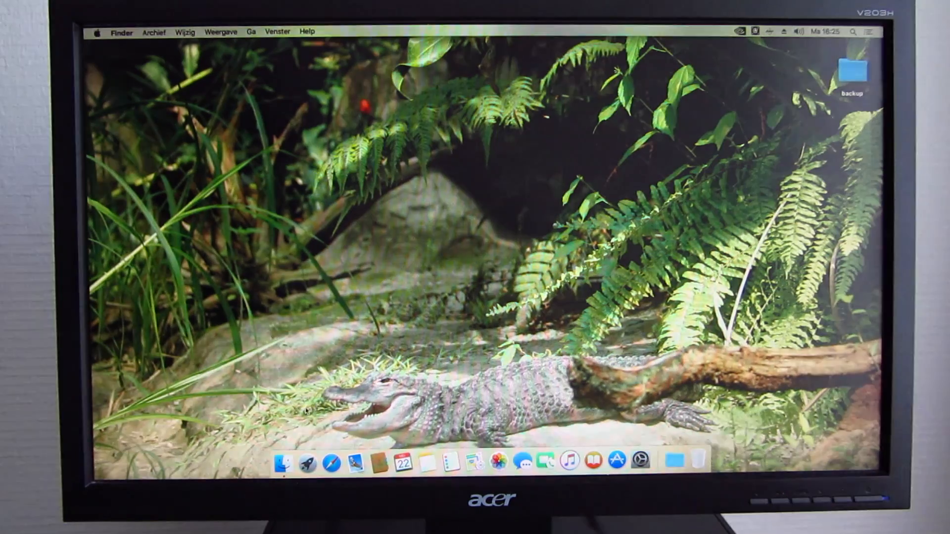
# Start Final Cut Pro X from the Dock until its 10.2.3 splash screen shows
pyautogui.click(306, 462)
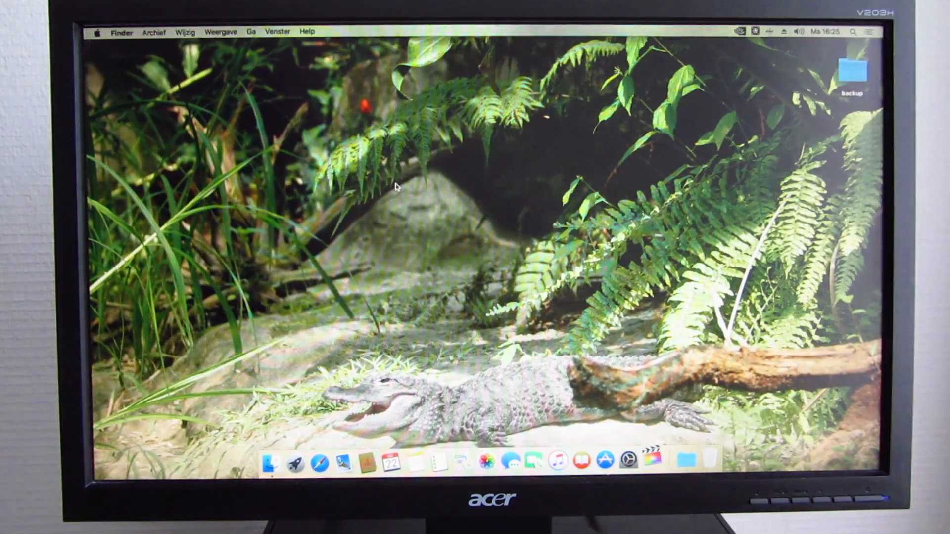
pyautogui.click(653, 461)
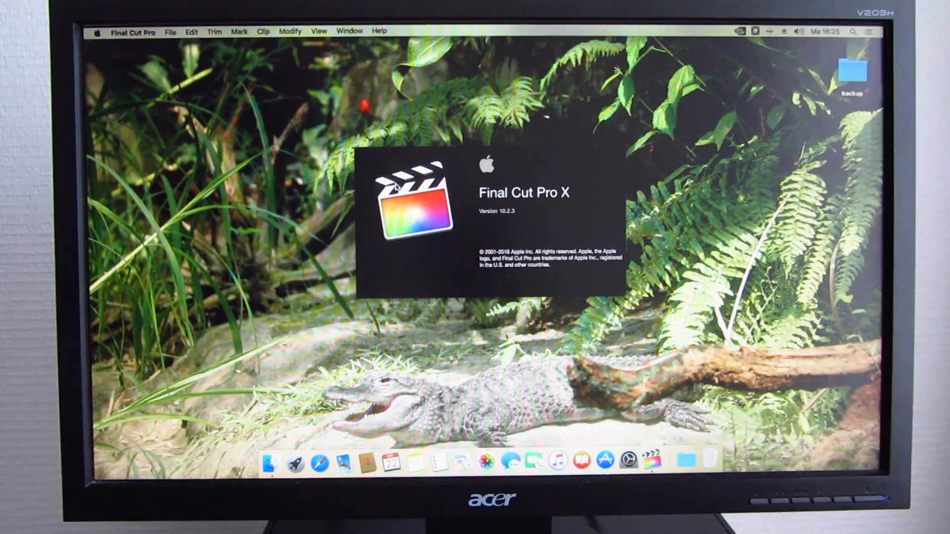